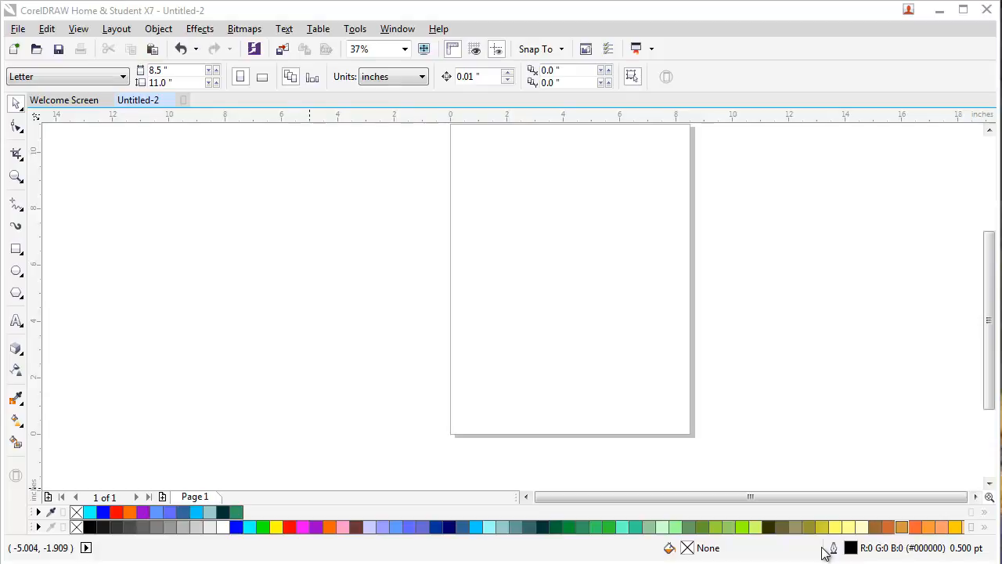
mouse_move(218, 420)
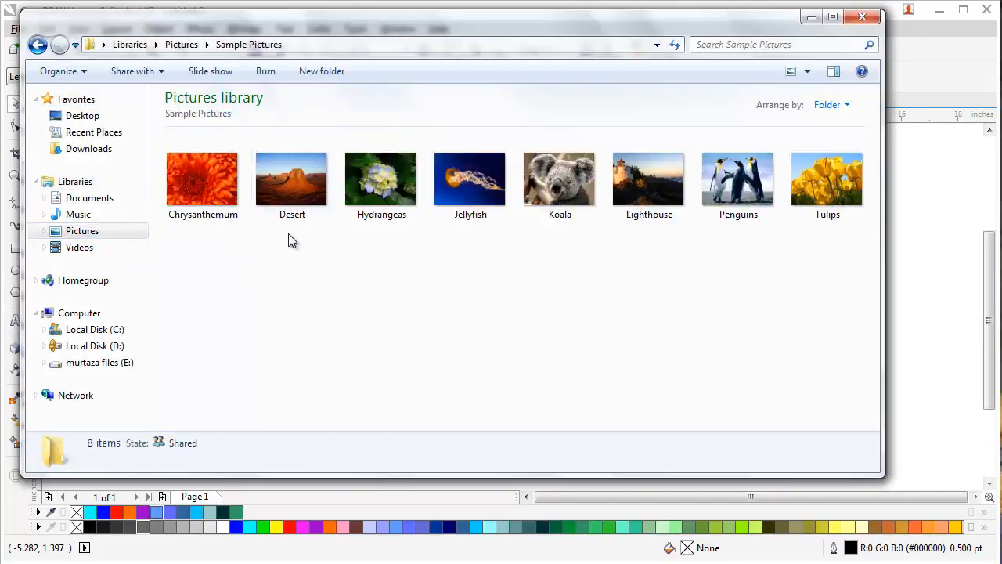
Import the Chrysanthemum sample photo and move it to the left of the page
left_click(202, 179)
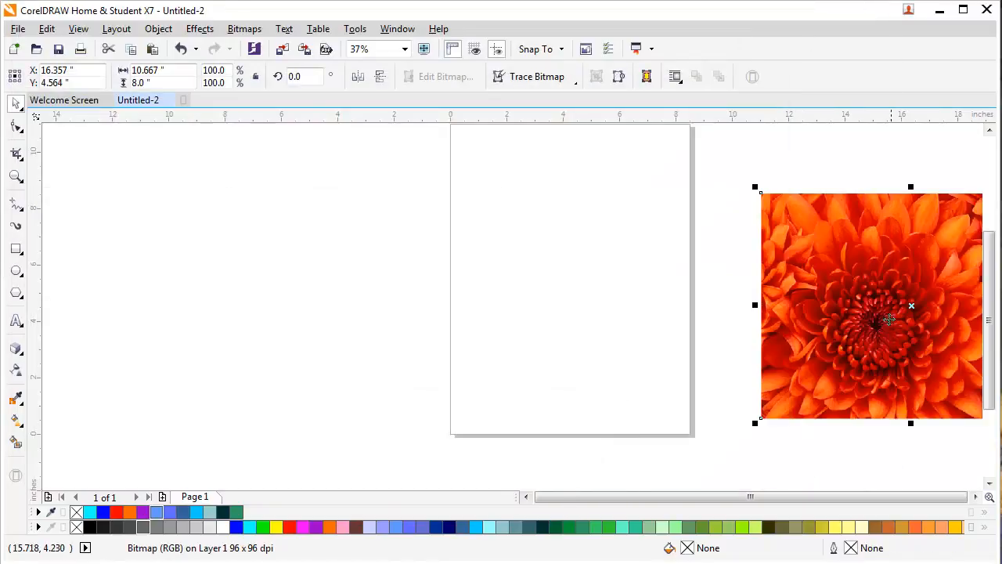
left_click_drag(889, 305, 274, 290)
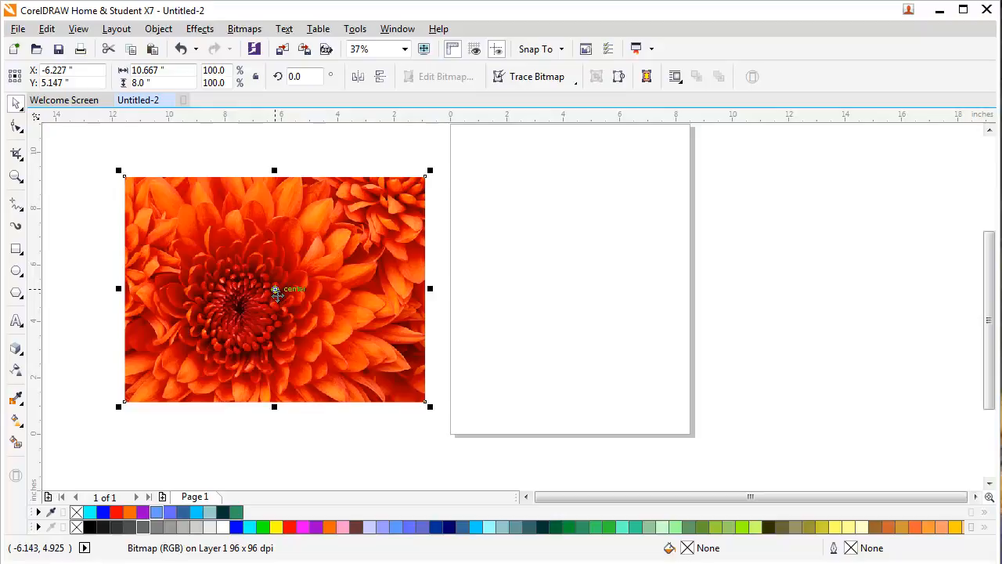
Draw a small rectangle near the page's top-left and stack more rectangles below it
left_click_drag(458, 196, 480, 234)
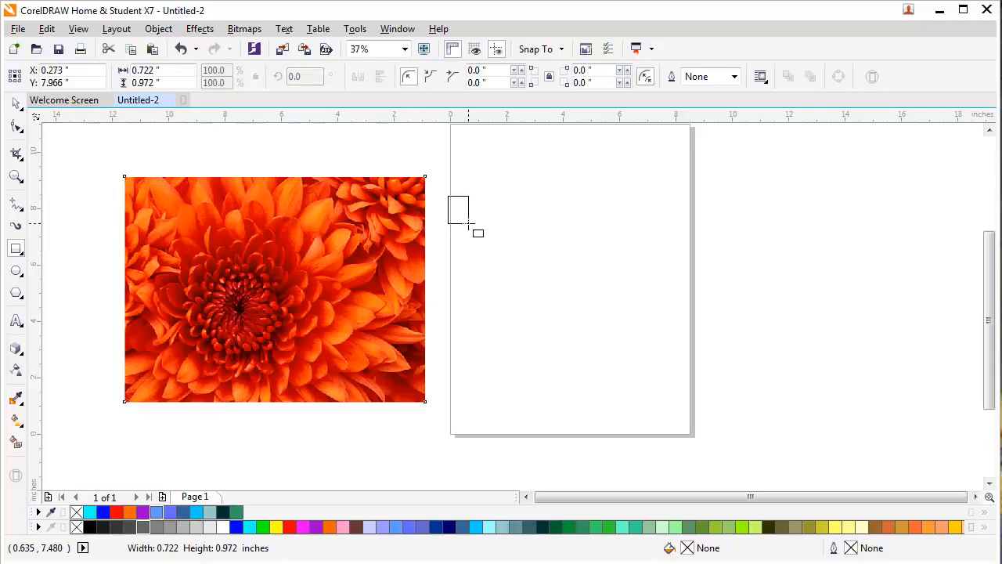
left_click_drag(457, 192, 501, 235)
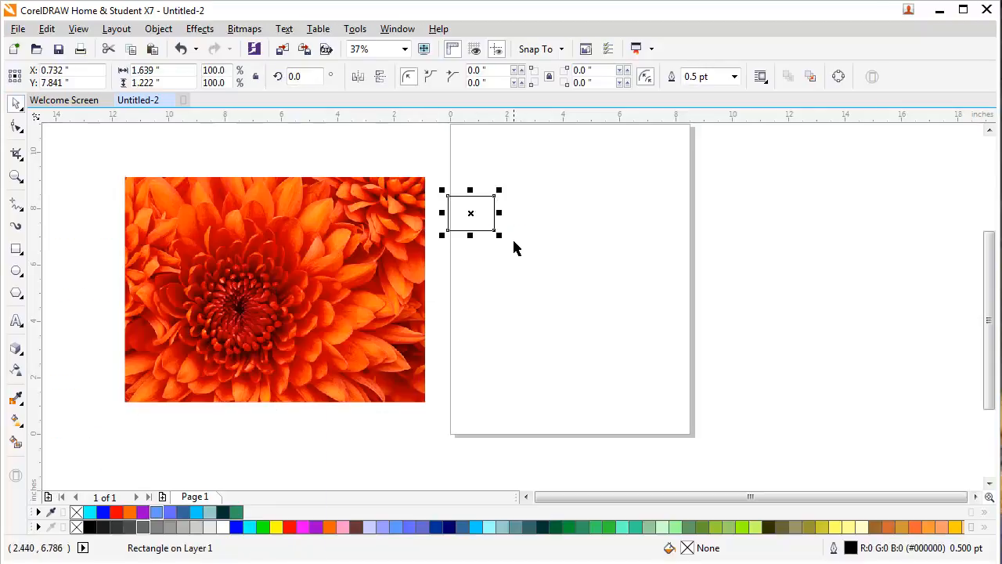
left_click_drag(470, 213, 470, 257)
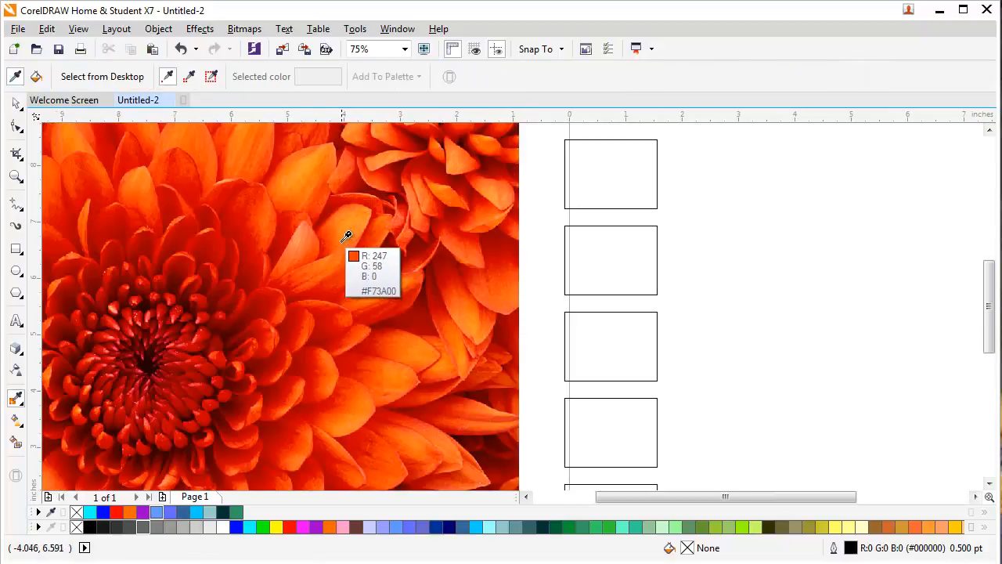
mouse_move(360, 218)
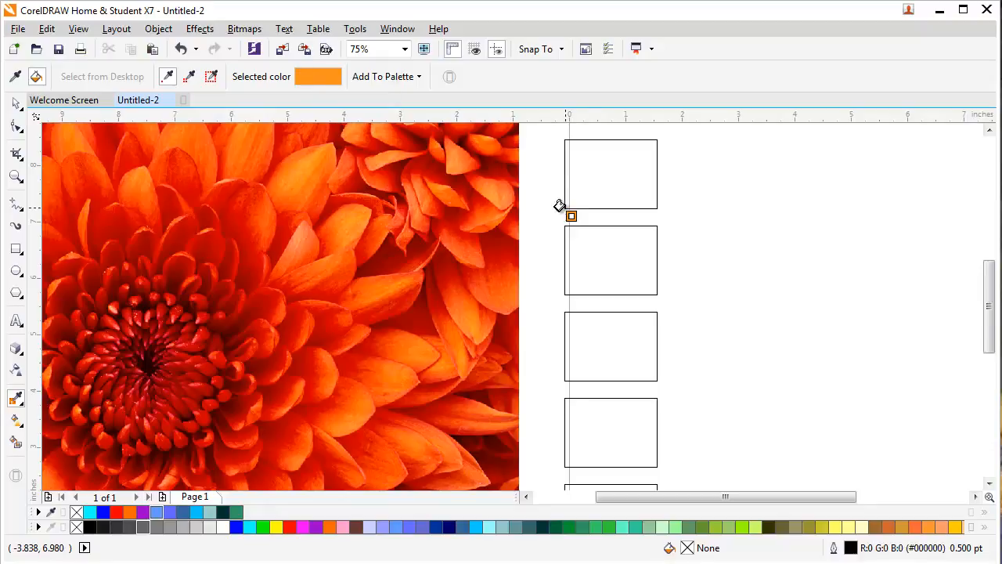
Fill the stacked rectangles with orange and red-orange shades sampled from the petals
left_click(611, 172)
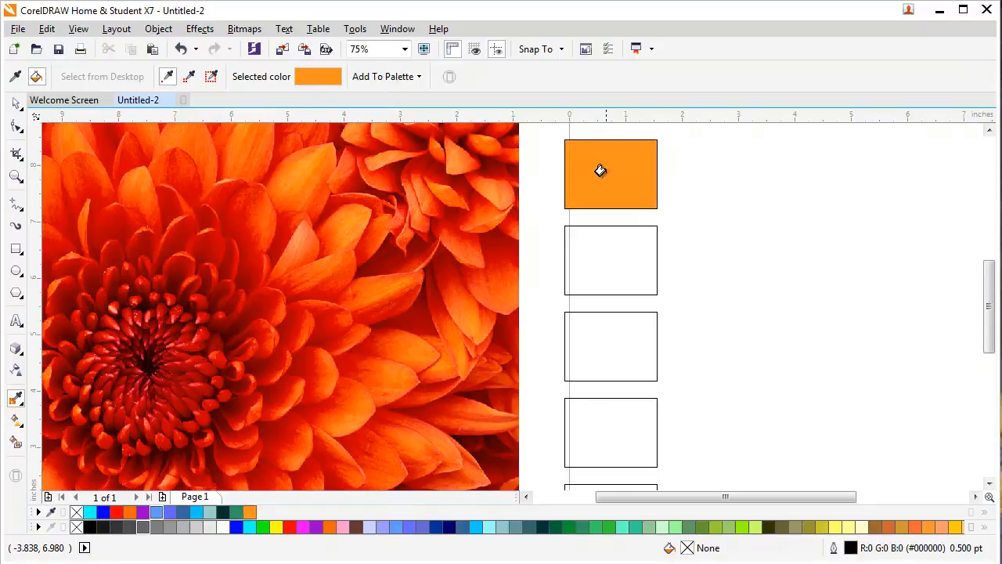
mouse_move(598, 260)
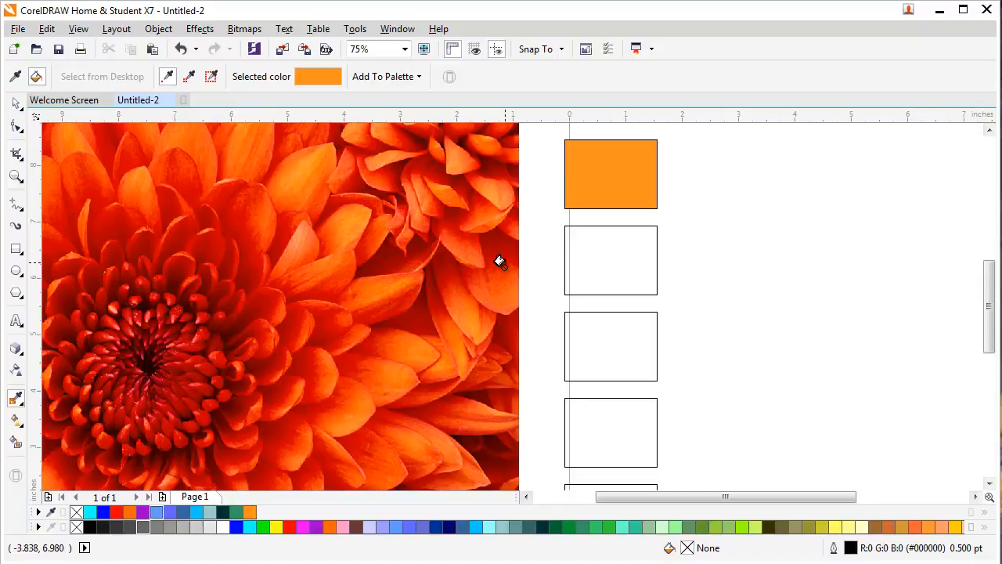
mouse_move(507, 259)
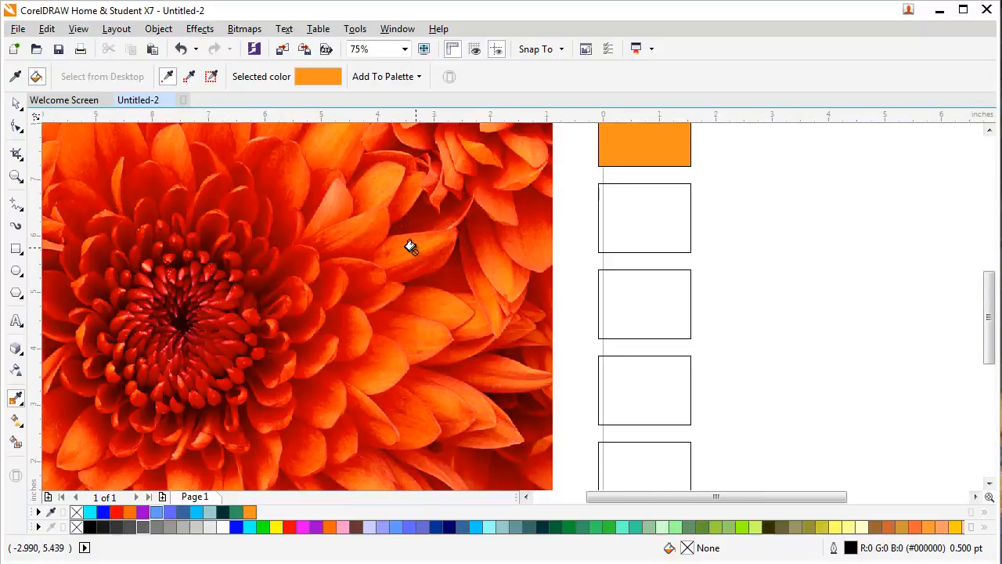
mouse_move(373, 194)
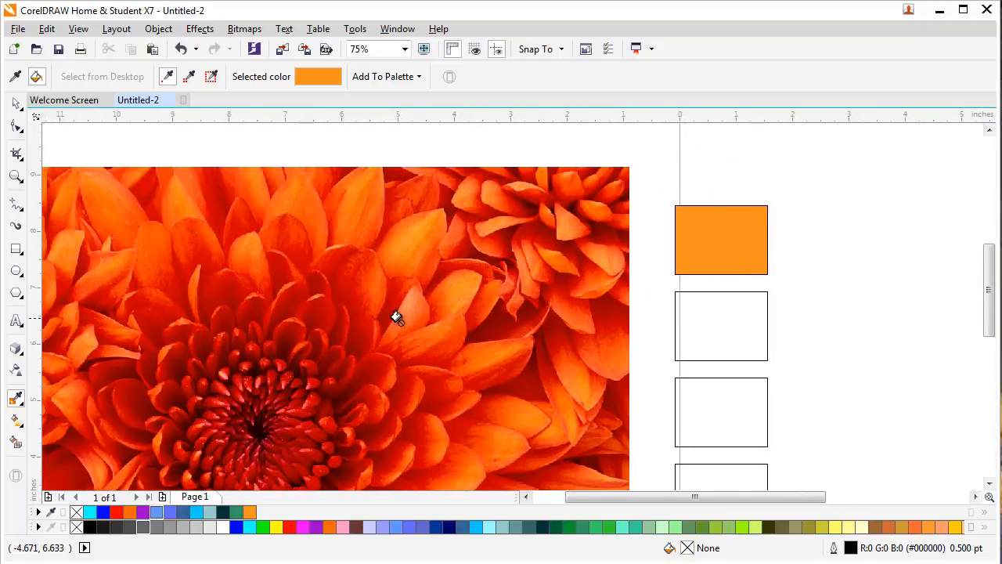
mouse_move(359, 306)
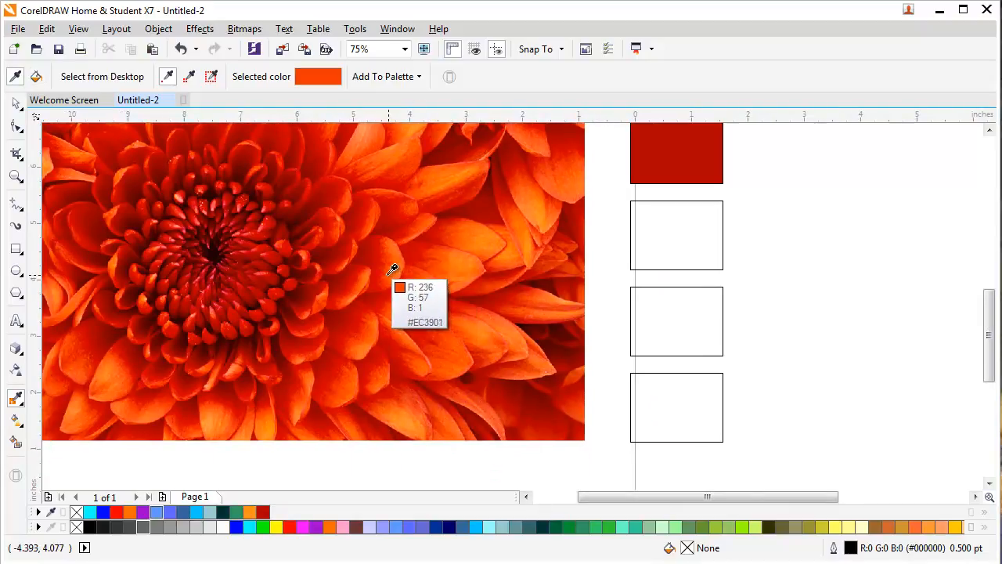
left_click(395, 270)
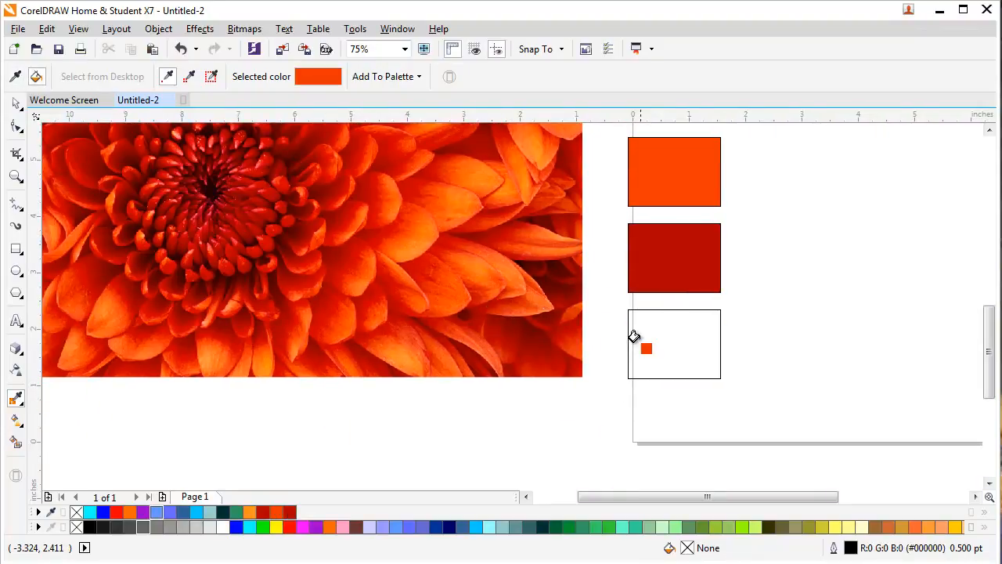
scroll("down", 3)
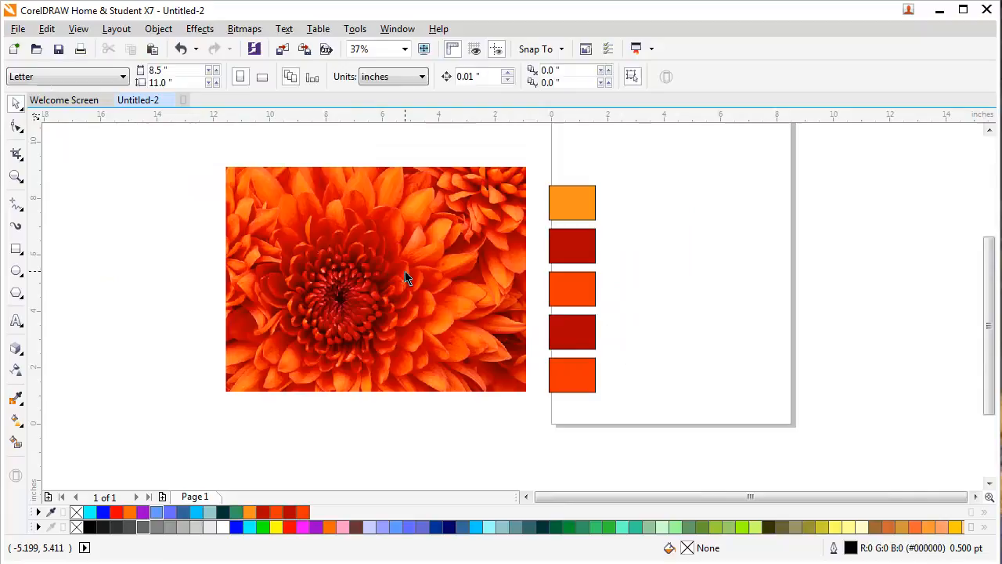
Apply an orange-to-white linear fountain fill across the selected rectangle
left_click(376, 279)
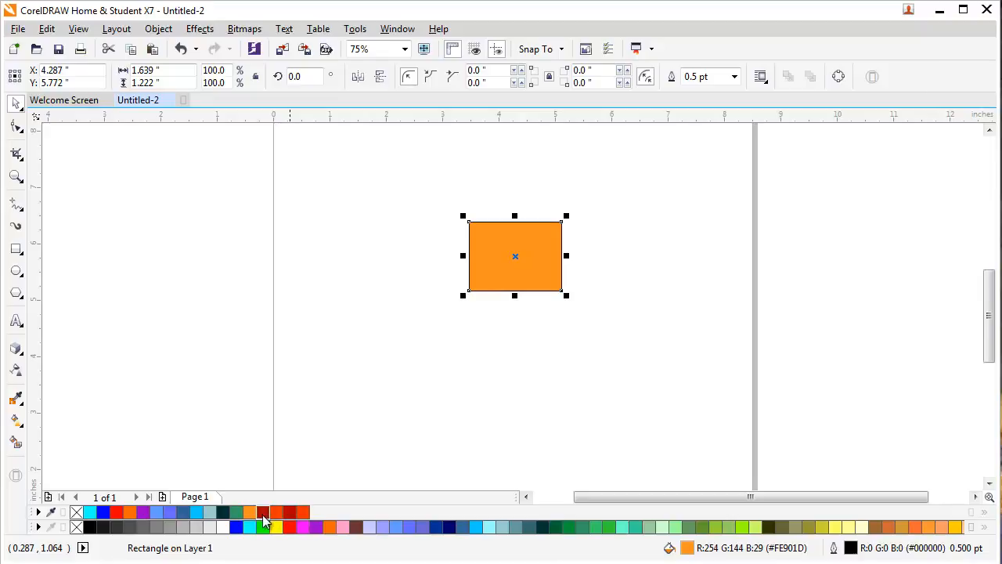
left_click_drag(515, 256, 517, 282)
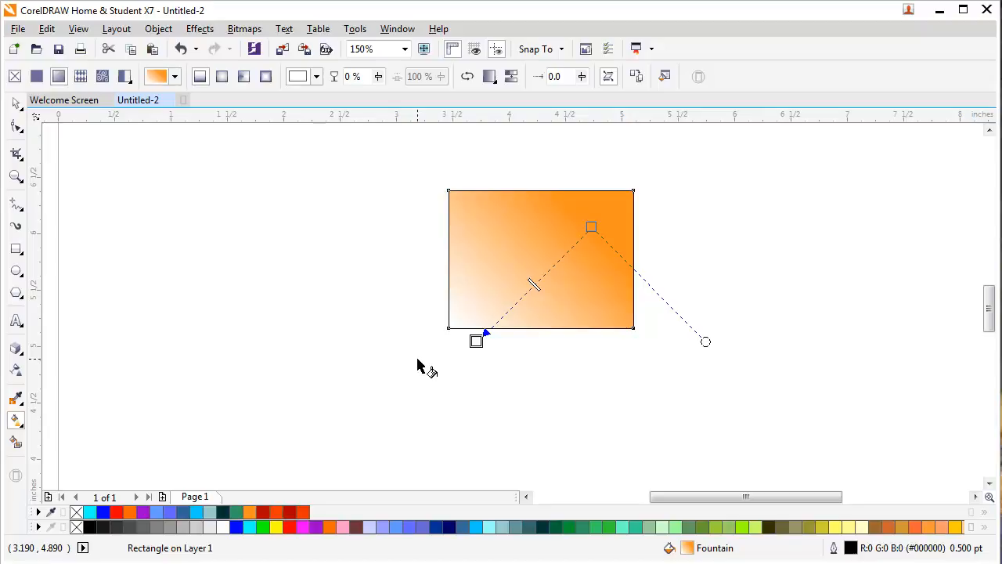
mouse_move(593, 245)
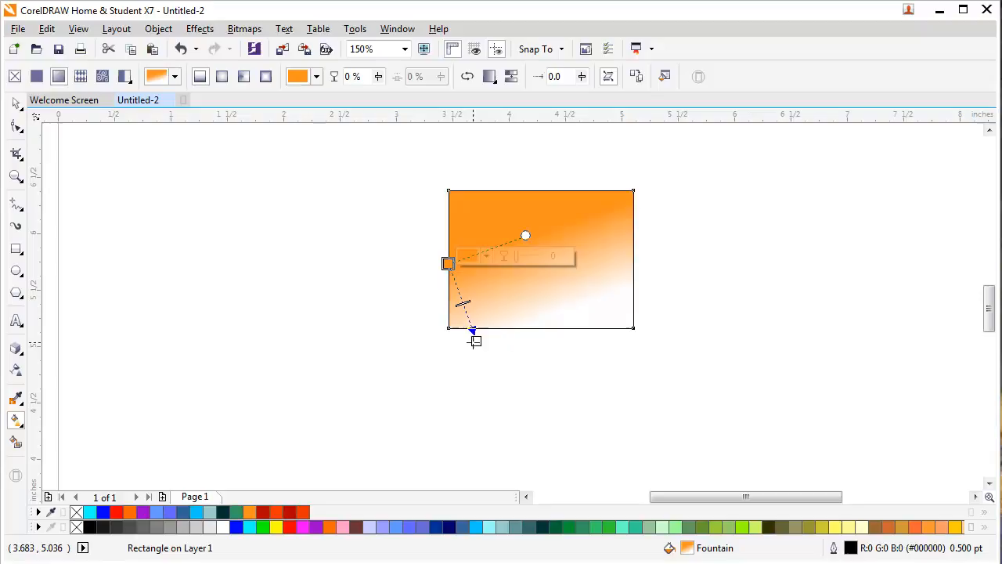
Rotate the fountain fill to run horizontally, orange left to white right
left_click_drag(473, 332, 620, 266)
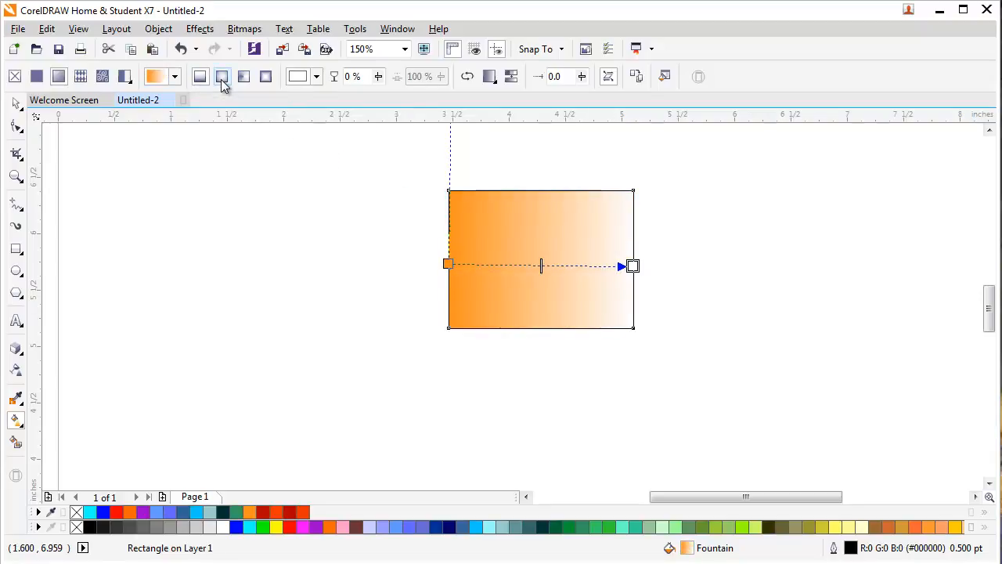
mouse_move(535, 219)
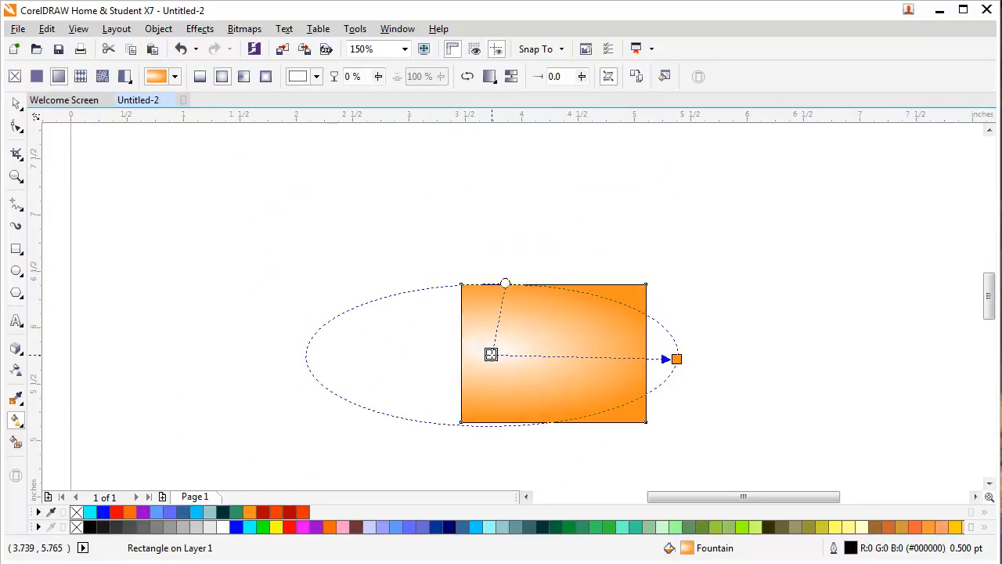
Reshape the radial fill into a larger circle with a red-orange centre, then move the rectangle right
left_click_drag(505, 282, 504, 202)
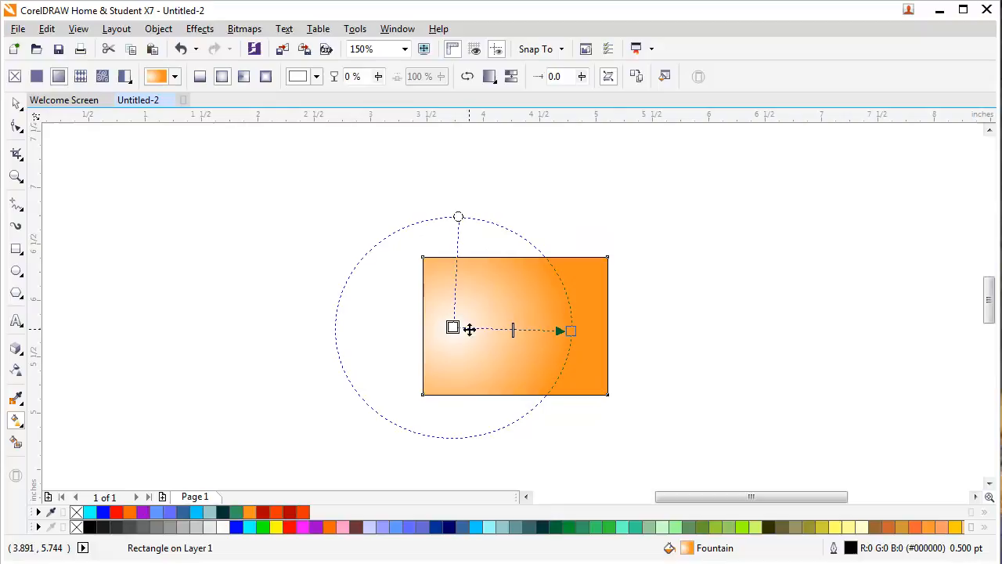
left_click_drag(564, 329, 645, 323)
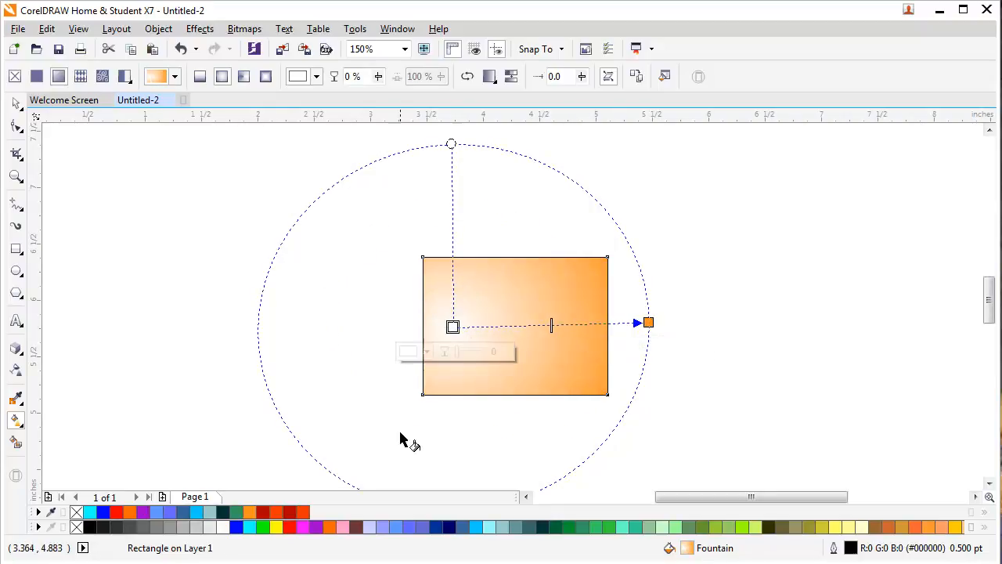
left_click(302, 514)
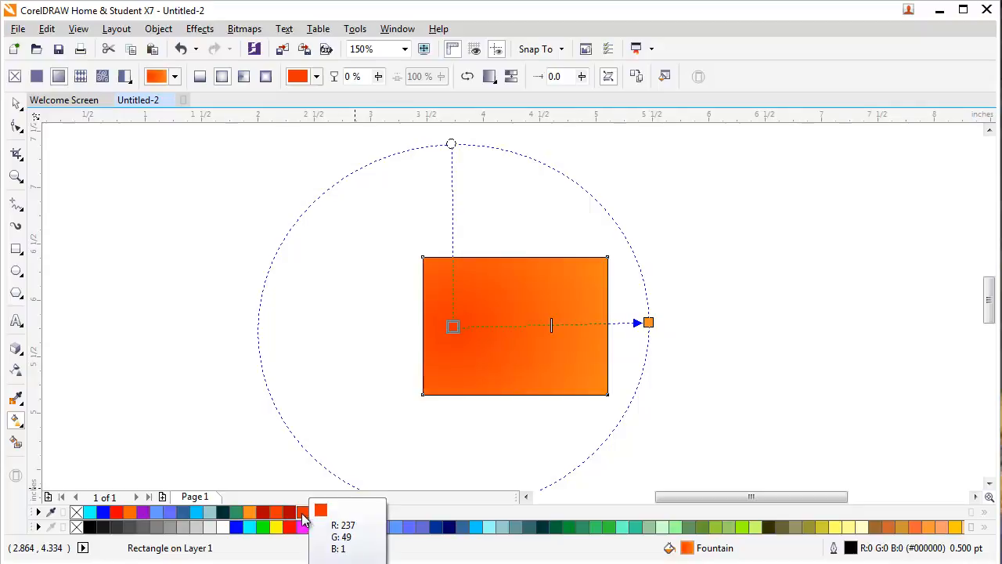
mouse_move(285, 505)
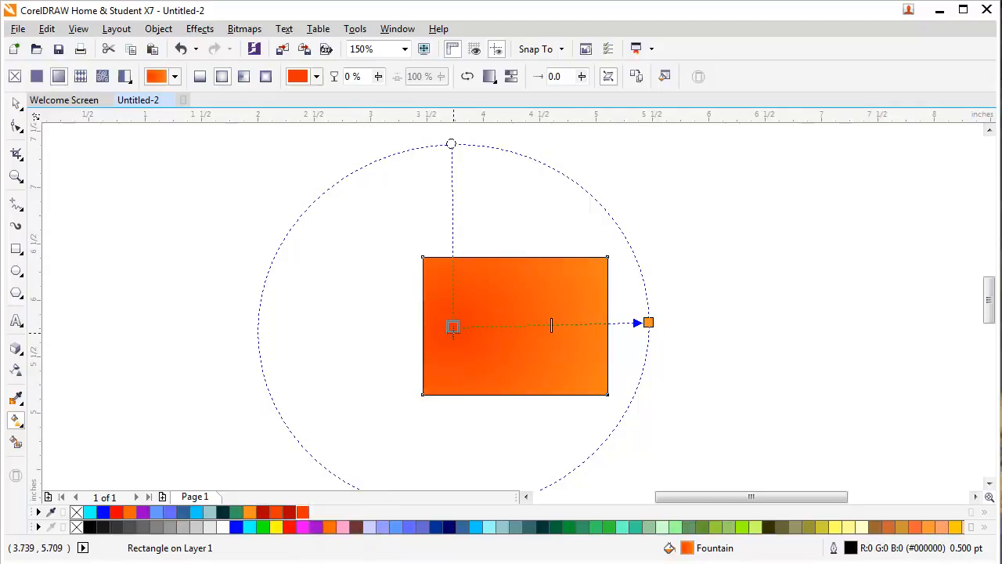
left_click(452, 327)
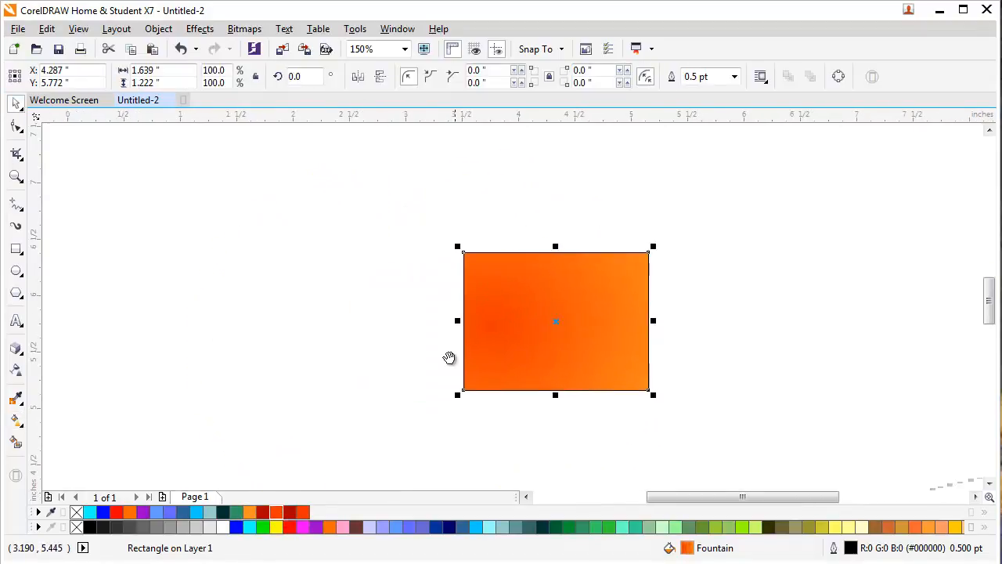
left_click_drag(556, 321, 678, 302)
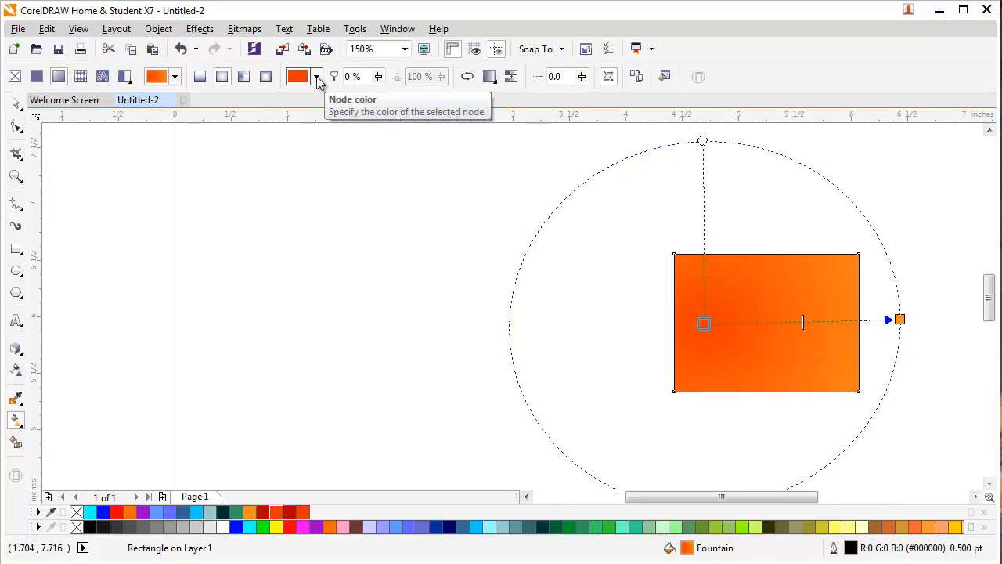
Set the gradient's centre node to cyan and its outer node to deep blue
left_click(317, 76)
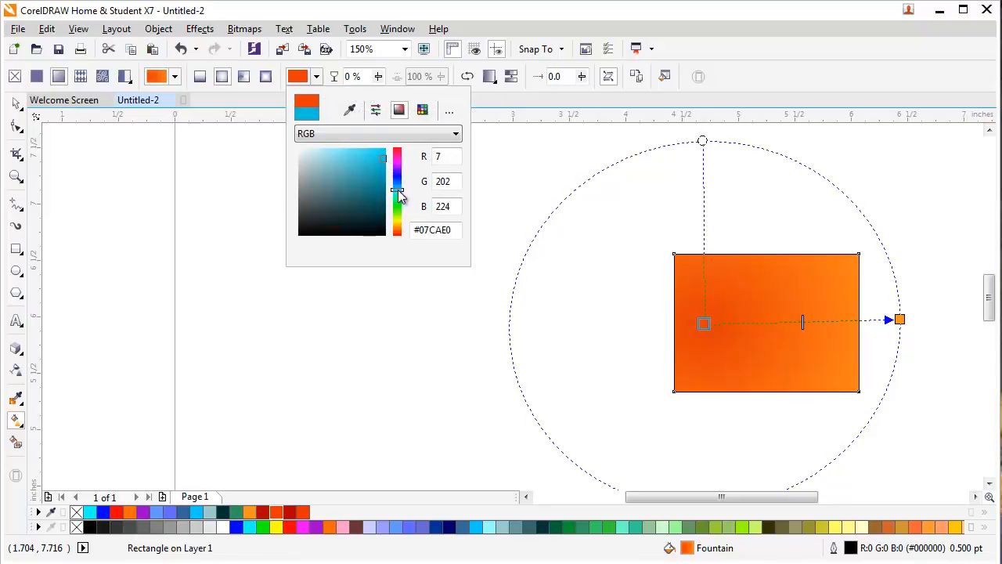
left_click(388, 160)
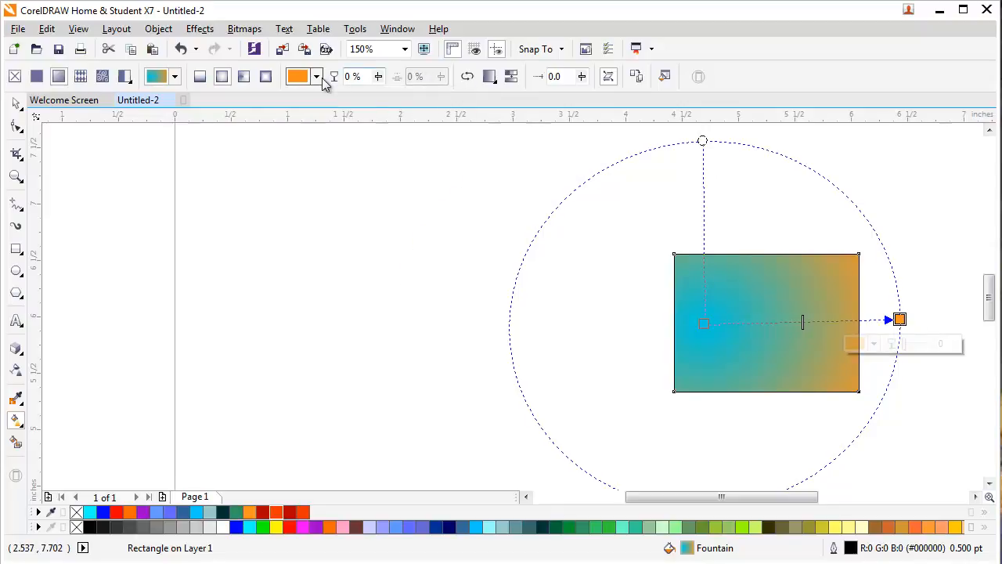
left_click(317, 75)
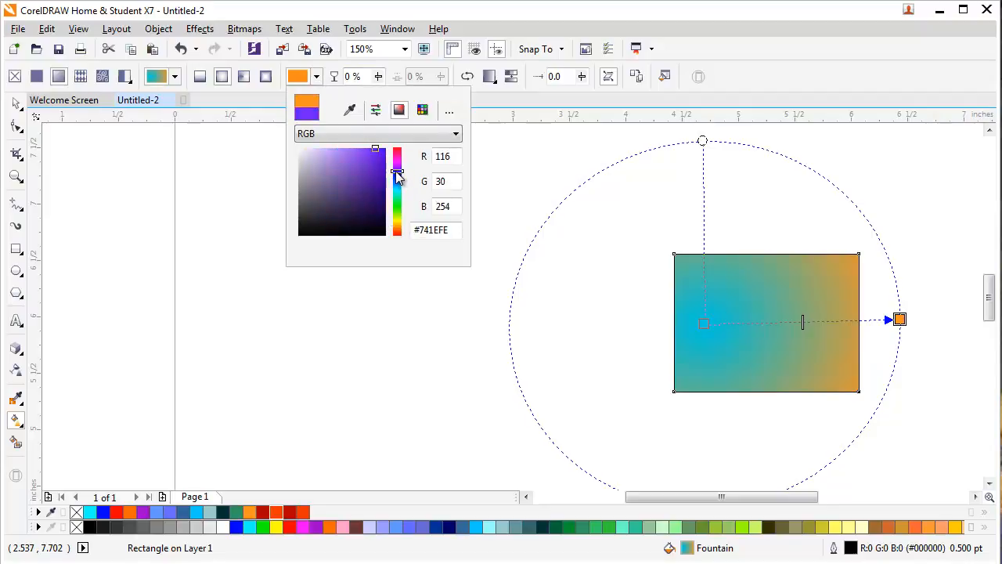
left_click_drag(398, 171, 397, 178)
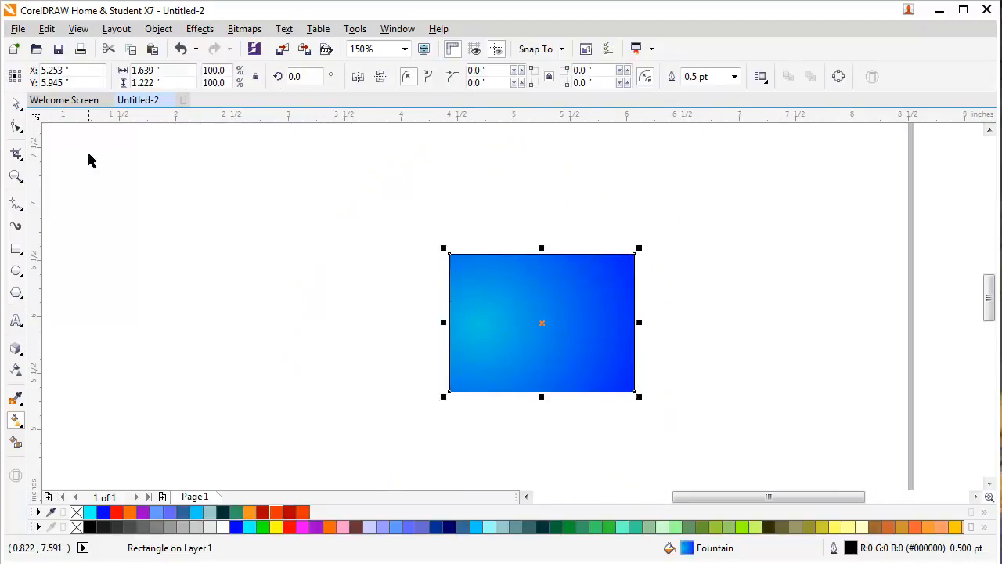
Duplicate the blue rectangle as a black copy placed to its left
left_click_drag(542, 323, 432, 301)
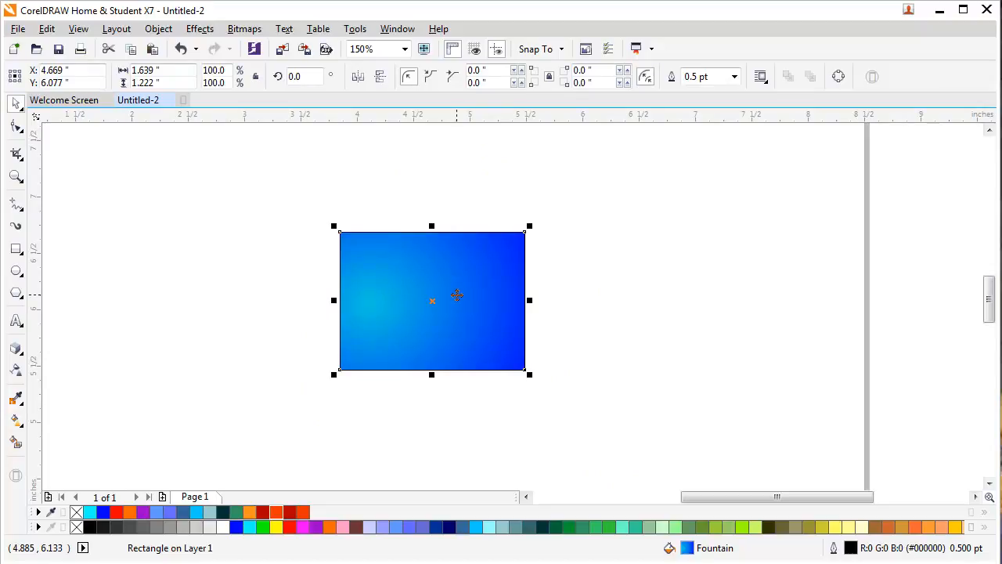
left_click_drag(432, 300, 238, 332)
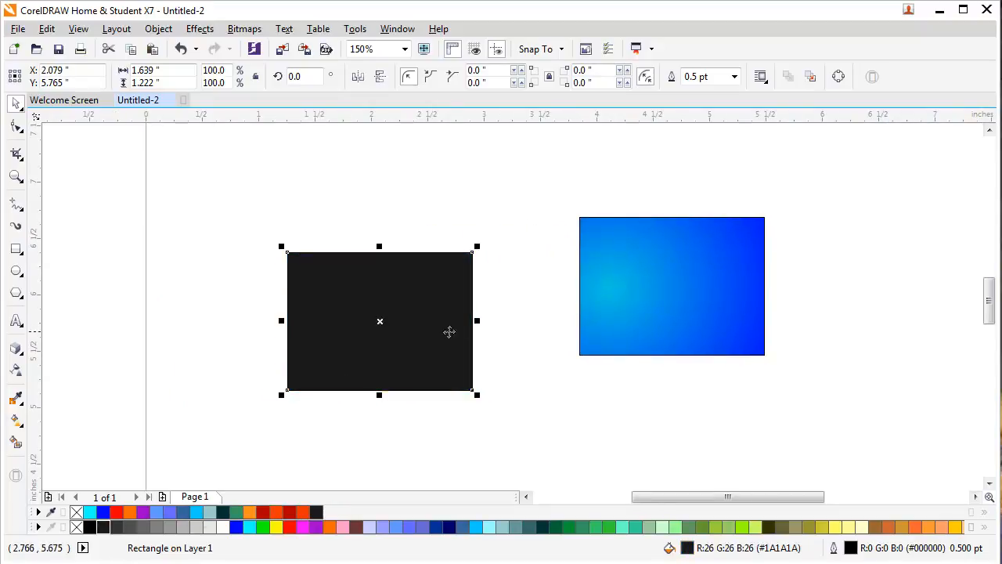
left_click_drag(379, 321, 297, 316)
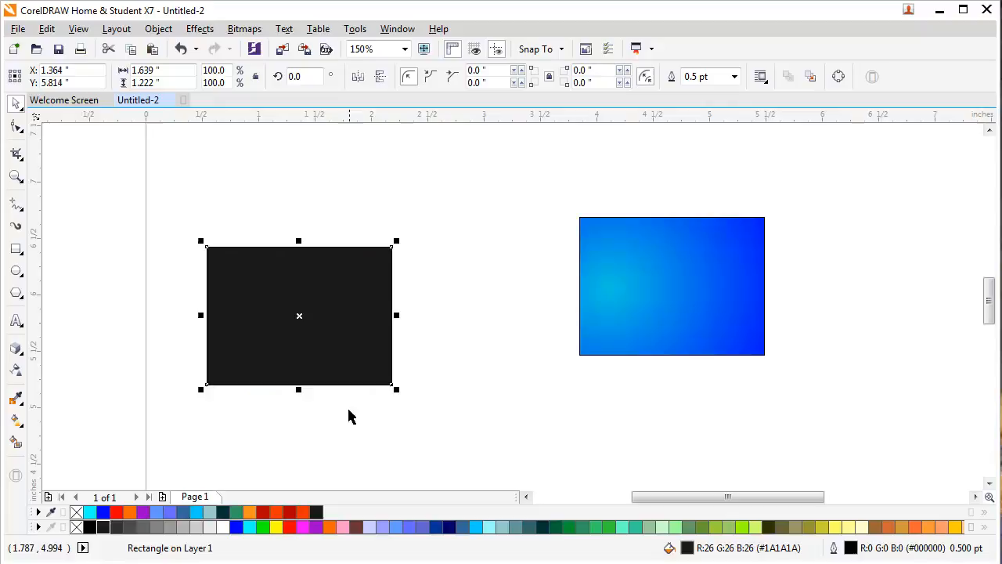
mouse_move(363, 419)
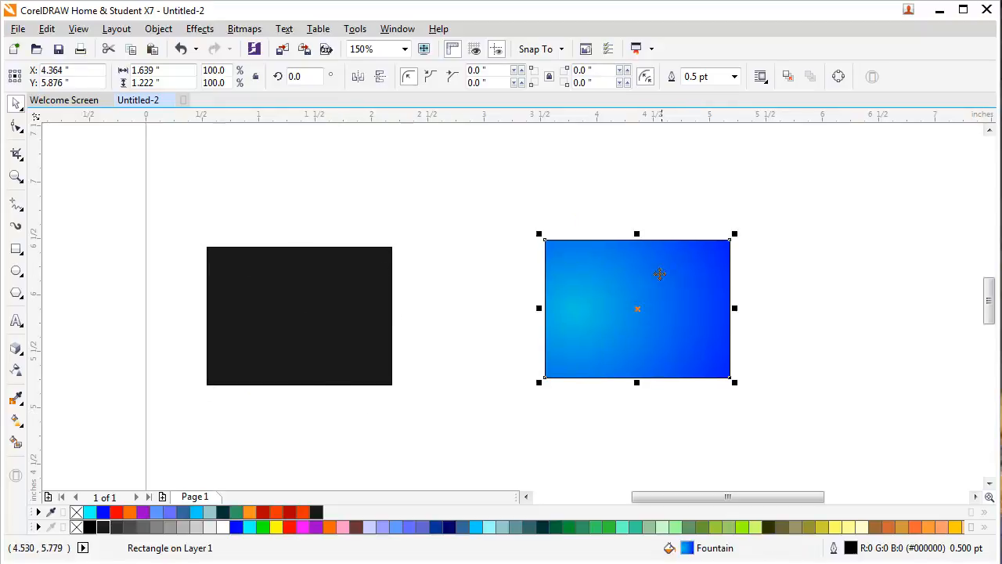
mouse_move(620, 329)
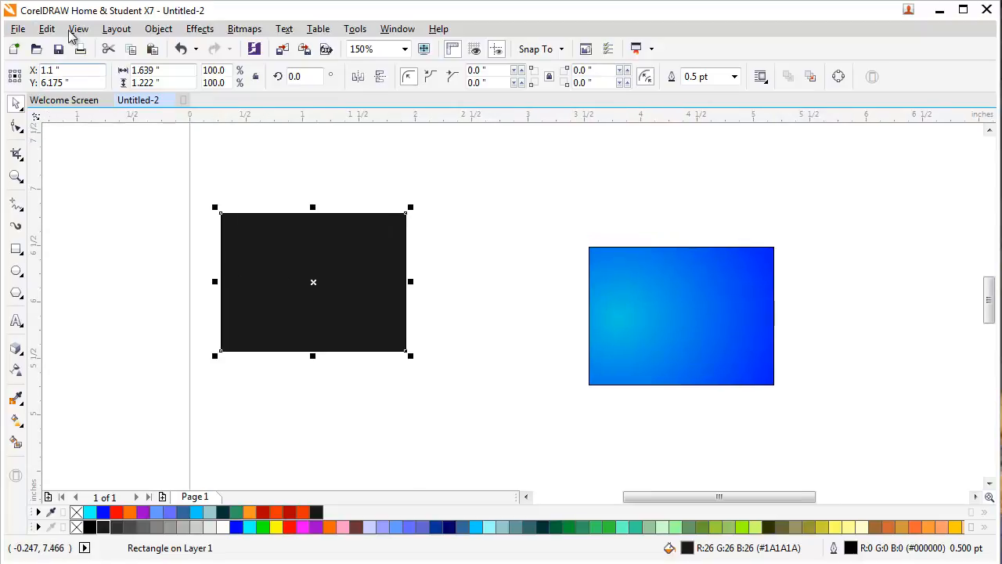
Start Edit > Copy Properties From for the black rectangle with only Fill ticked
left_click(47, 28)
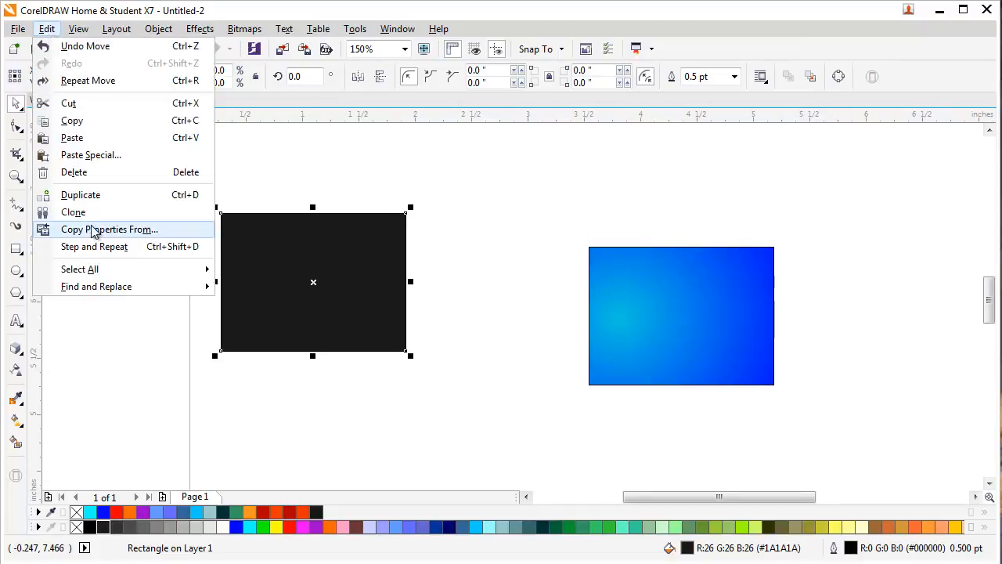
left_click(109, 228)
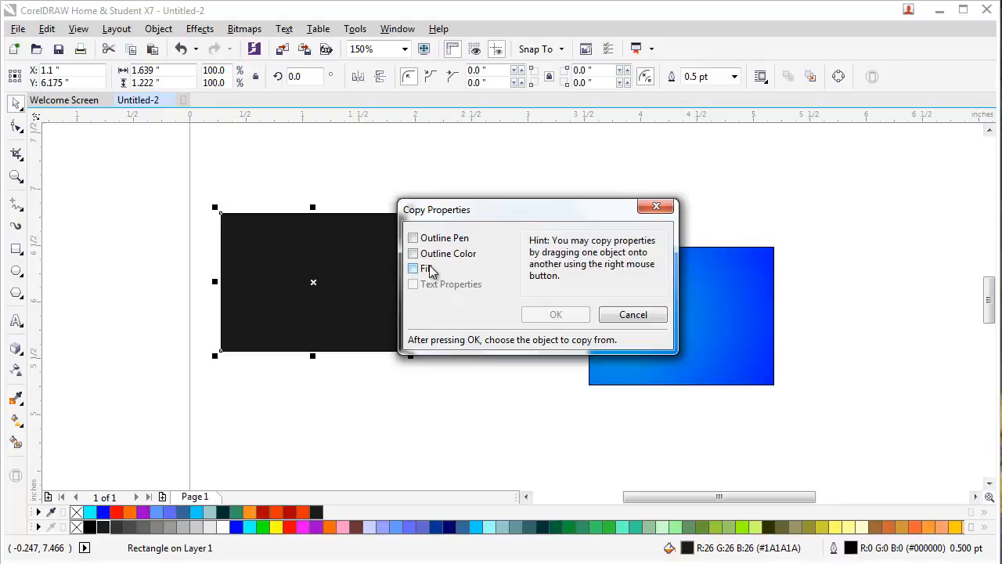
left_click(413, 268)
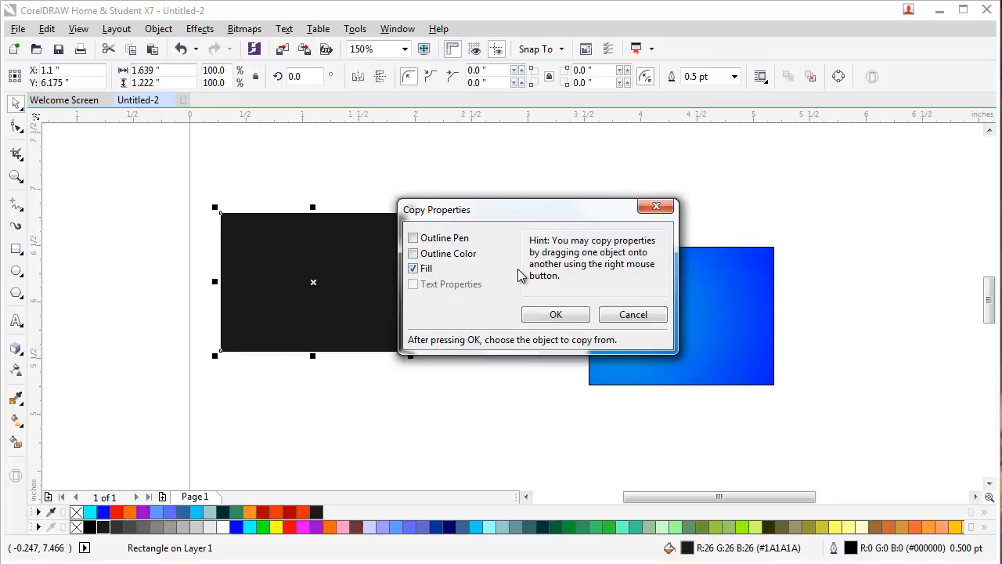